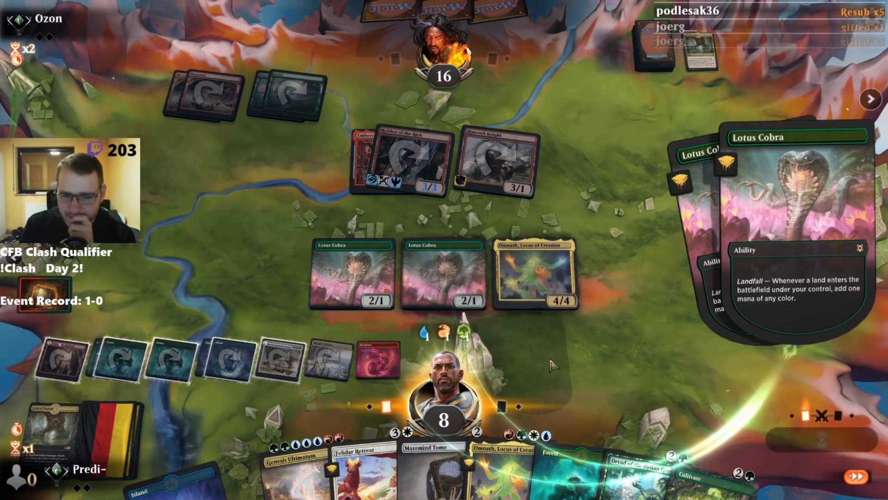
pyautogui.moveTo(289, 110)
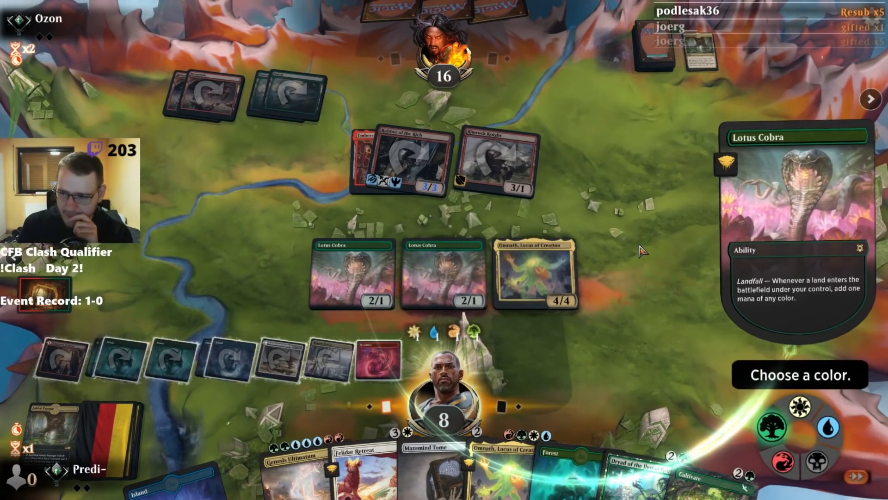
pyautogui.moveTo(663, 317)
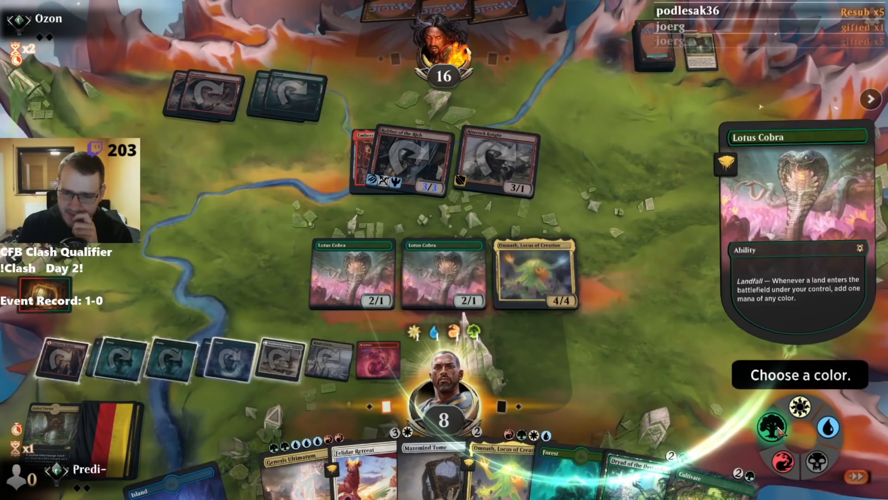
# - Choose green for the Lotus Cobra landfall mana
pyautogui.click(781, 412)
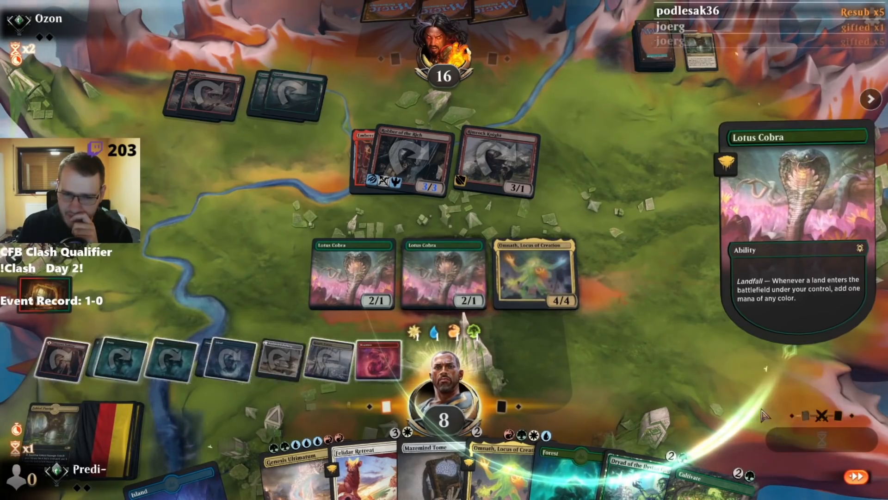
pyautogui.moveTo(688, 332)
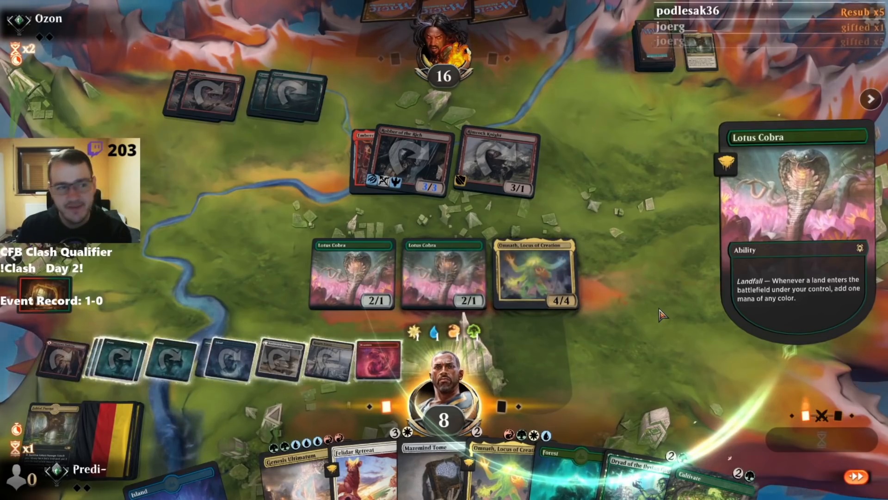
pyautogui.moveTo(435, 306)
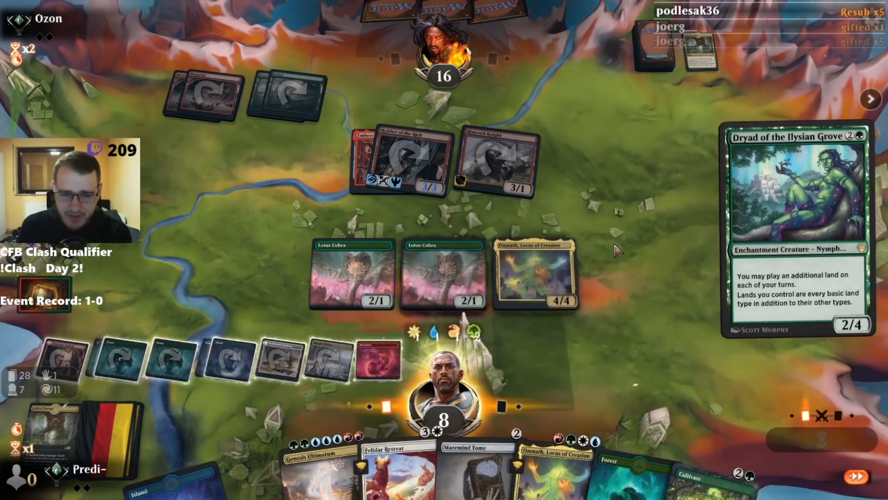
pyautogui.moveTo(619, 362)
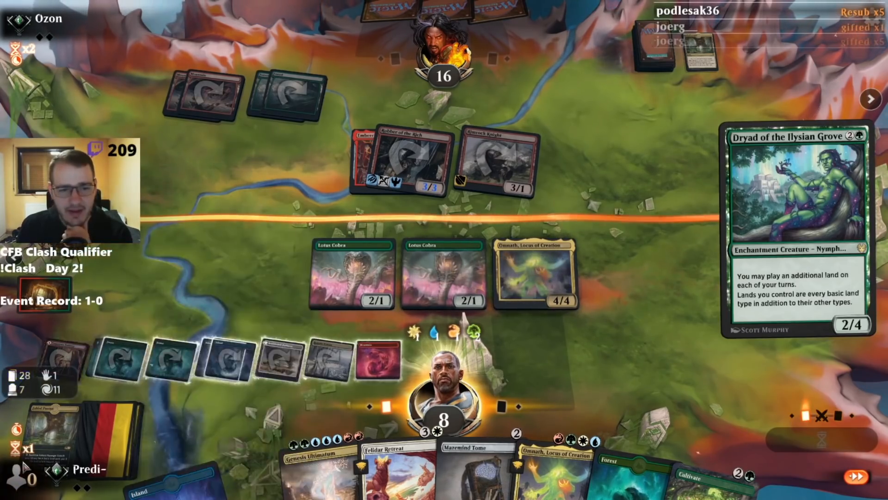
pyautogui.moveTo(368, 61)
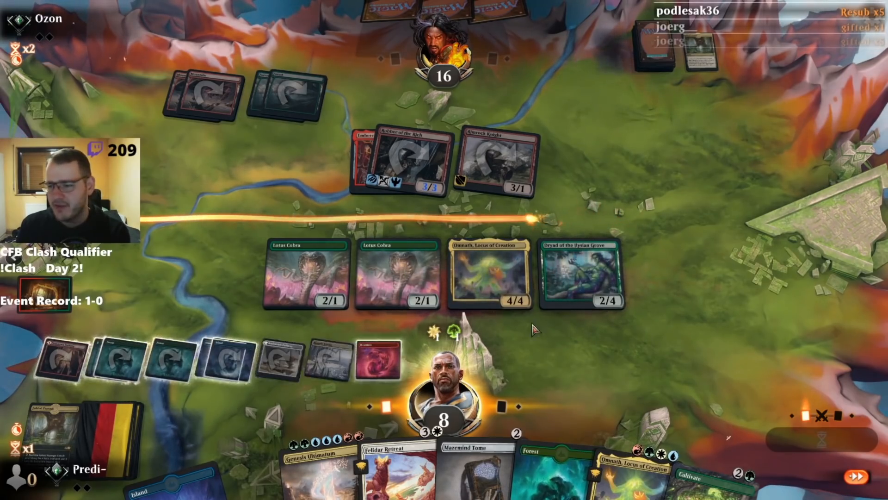
pyautogui.moveTo(630, 192)
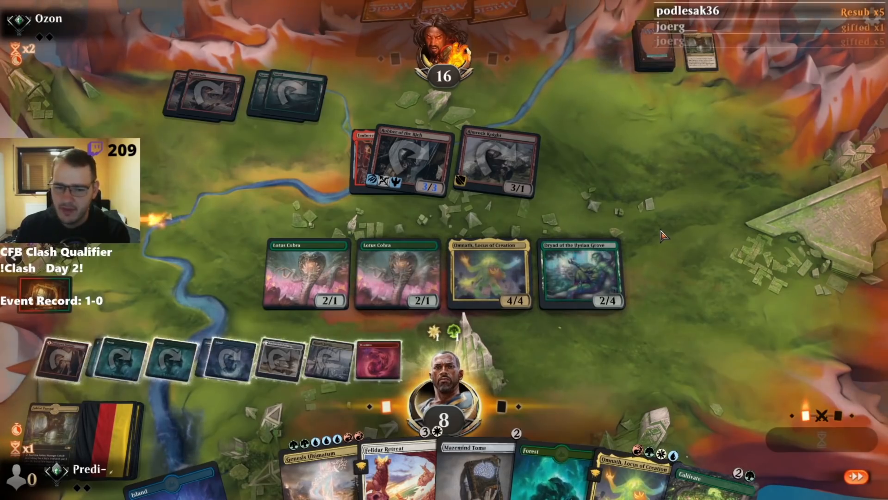
pyautogui.moveTo(612, 333)
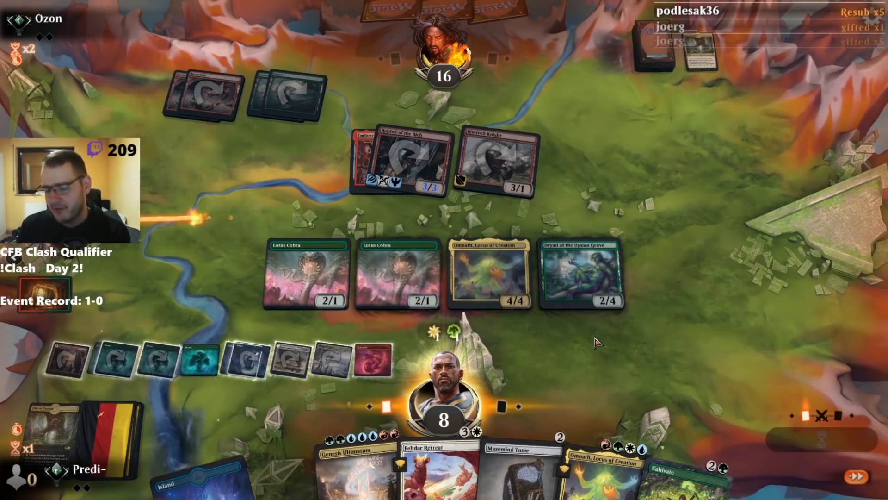
pyautogui.moveTo(505, 332)
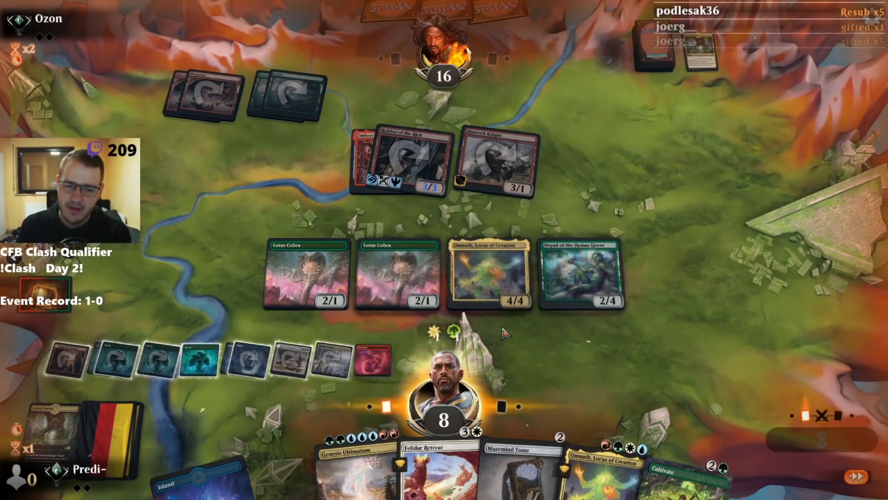
pyautogui.moveTo(536, 334)
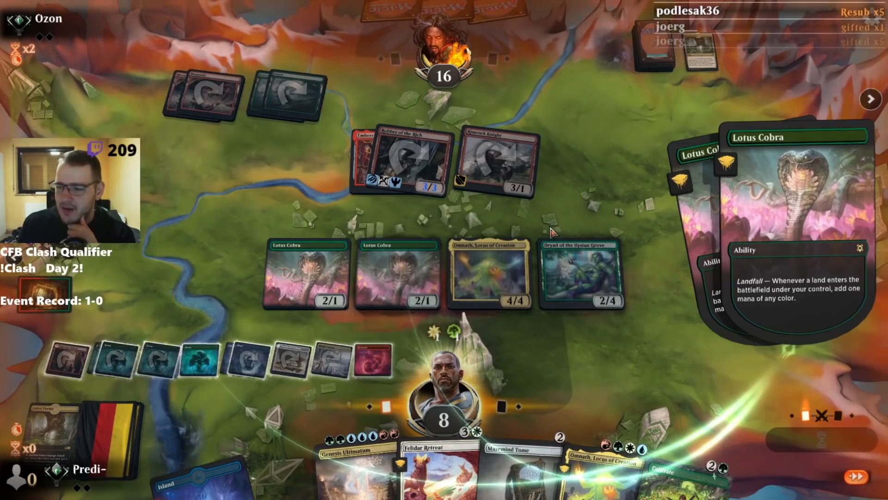
pyautogui.moveTo(657, 334)
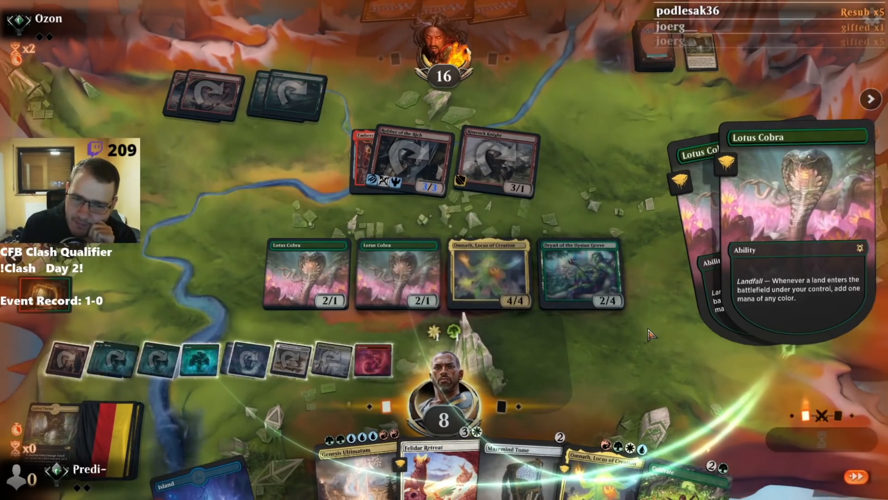
# - Advance the turn into combat to begin choosing attackers
pyautogui.click(305, 275)
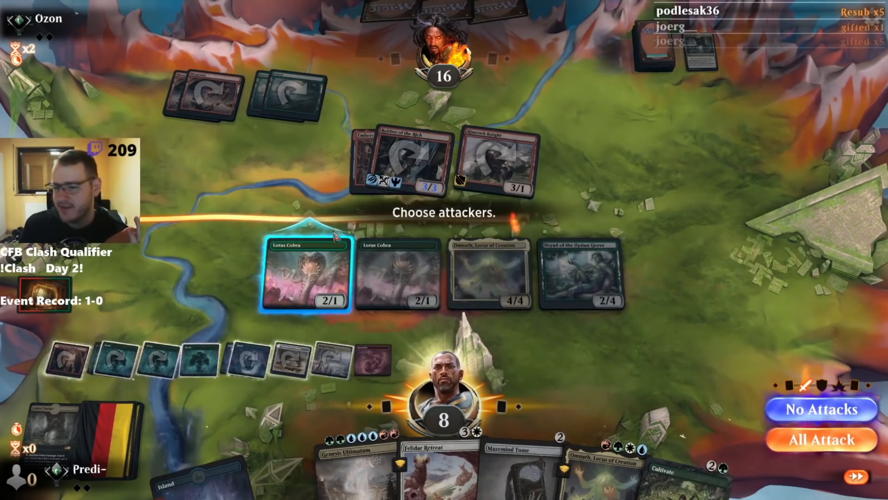
pyautogui.moveTo(490, 198)
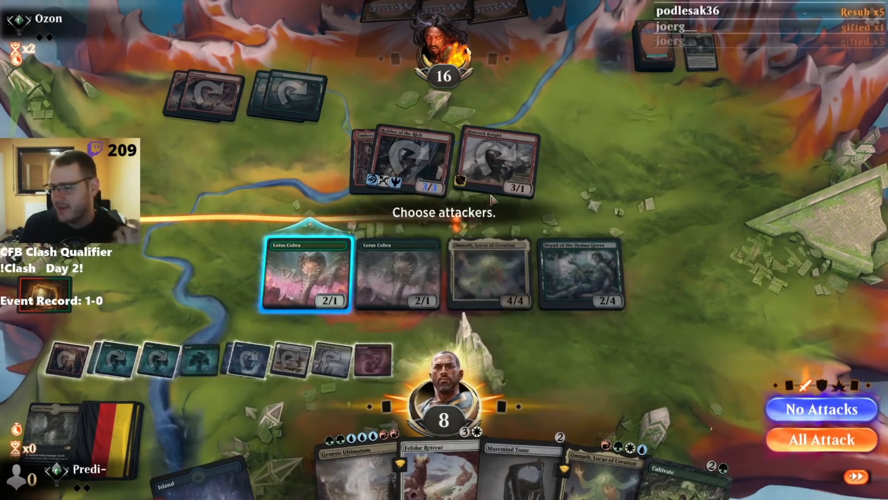
pyautogui.moveTo(665, 352)
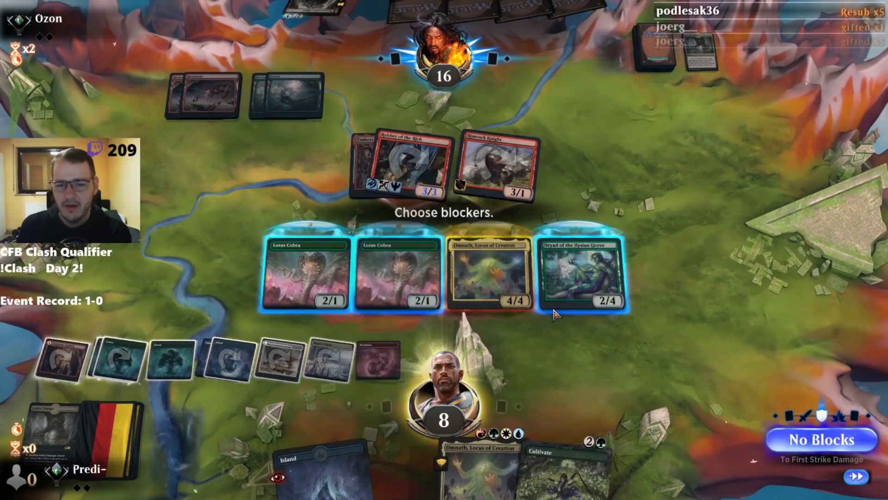
pyautogui.moveTo(508, 149)
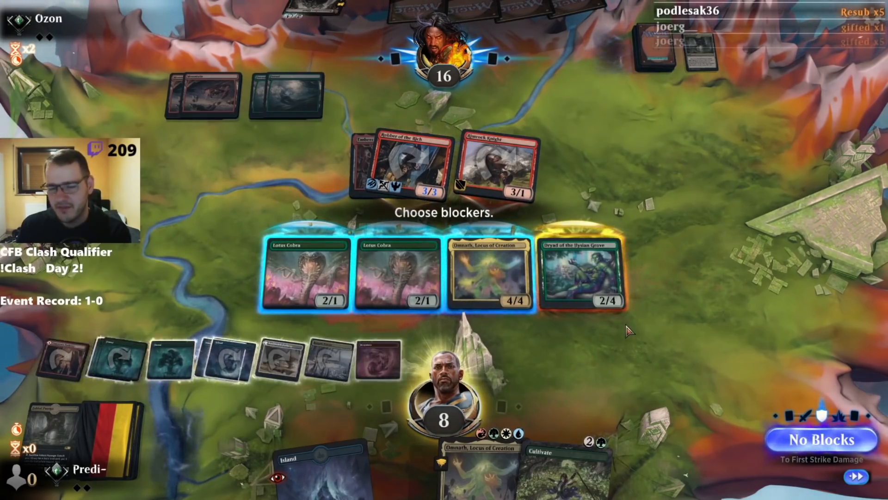
pyautogui.moveTo(490, 275)
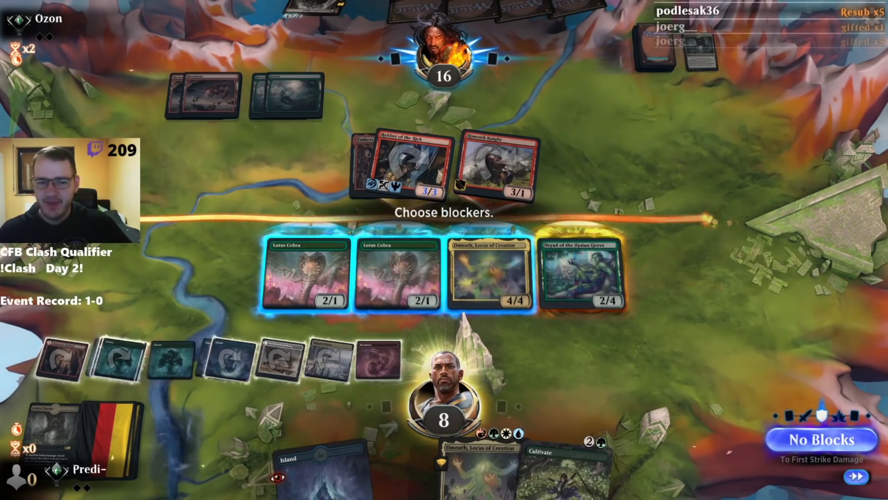
pyautogui.moveTo(167, 158)
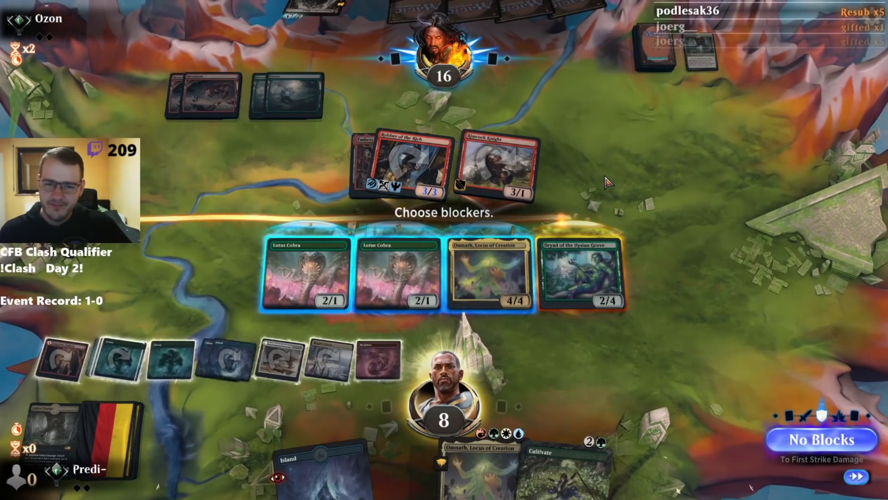
pyautogui.moveTo(635, 248)
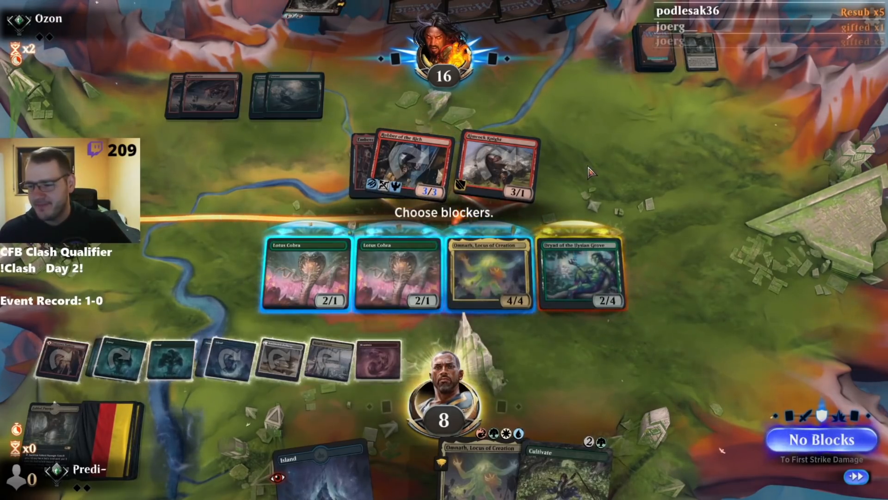
pyautogui.moveTo(489, 270)
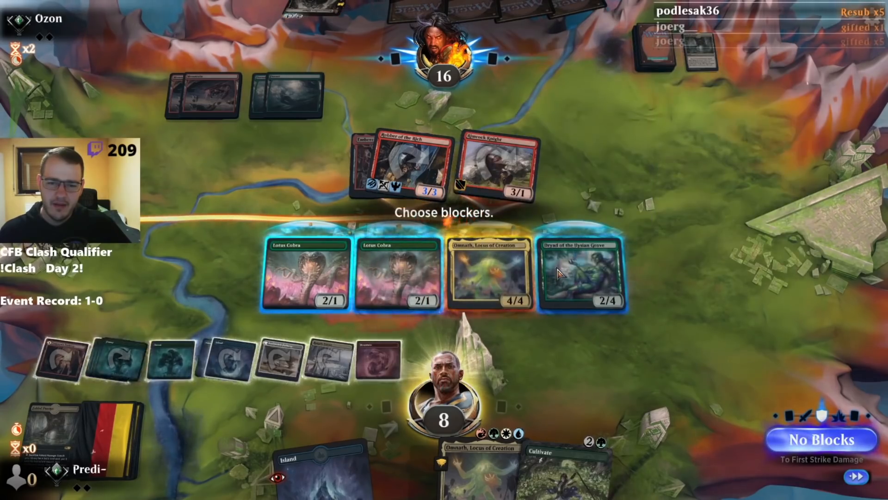
pyautogui.moveTo(652, 208)
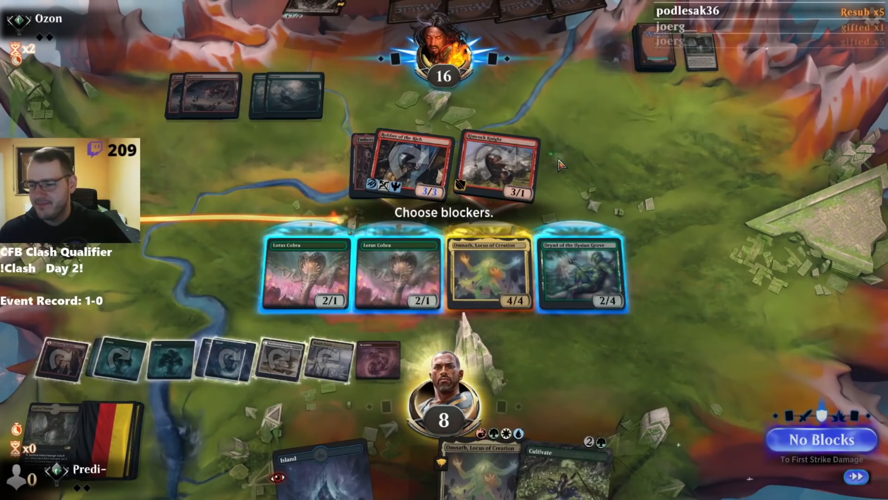
# - Let combat finish and continue past the game-over screen to the next game's VS screen
pyautogui.click(486, 270)
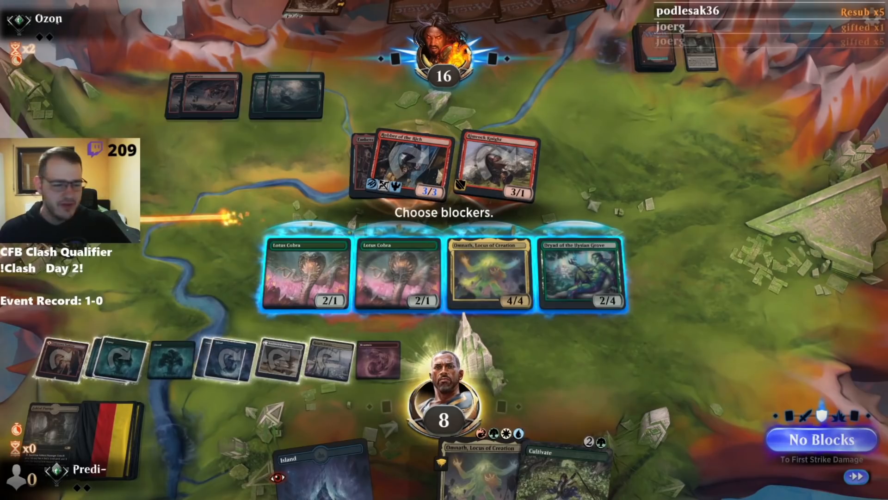
pyautogui.click(229, 12)
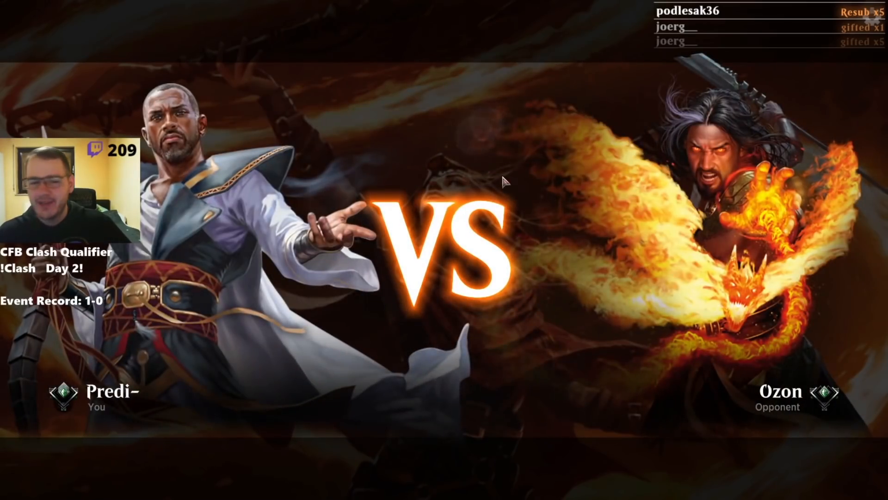
pyautogui.moveTo(558, 303)
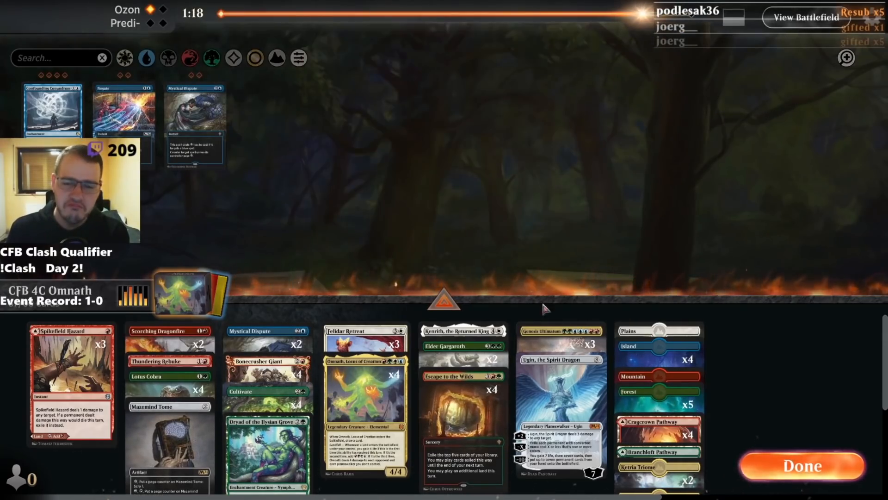
# - Move one Felidar Retreat from the deck to the sideboard, leaving two in the deck
pyautogui.click(364, 339)
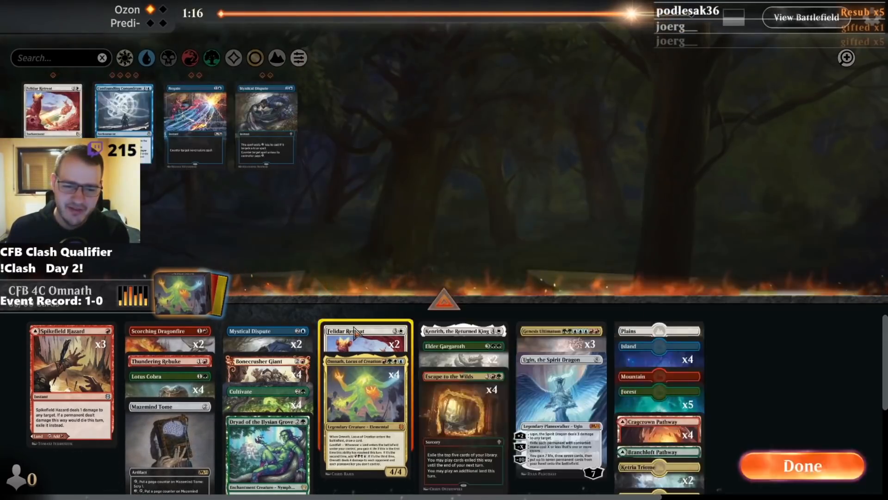